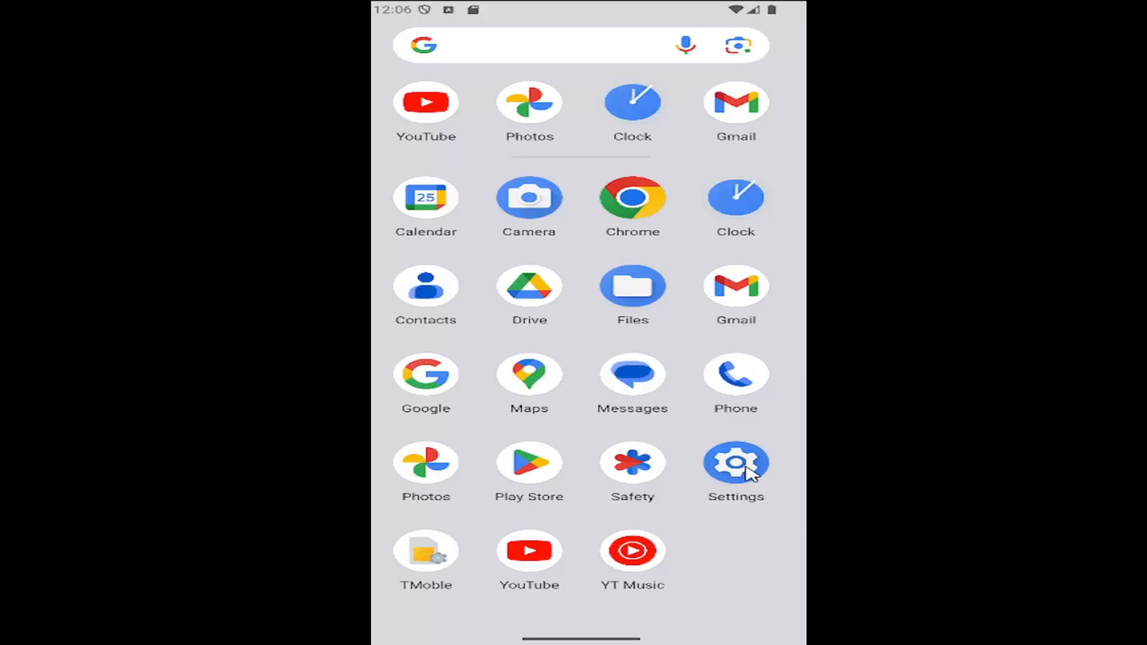
Step: Launch Settings and go to the Passwords, passkeys & accounts page
left_click(736, 462)
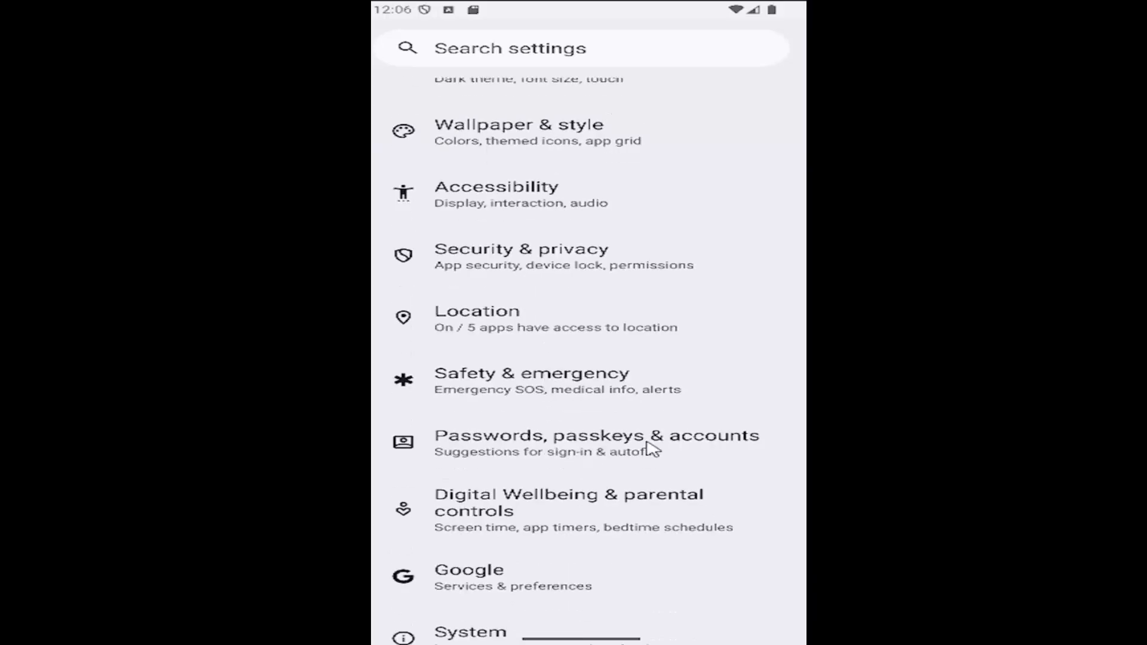
left_click(594, 443)
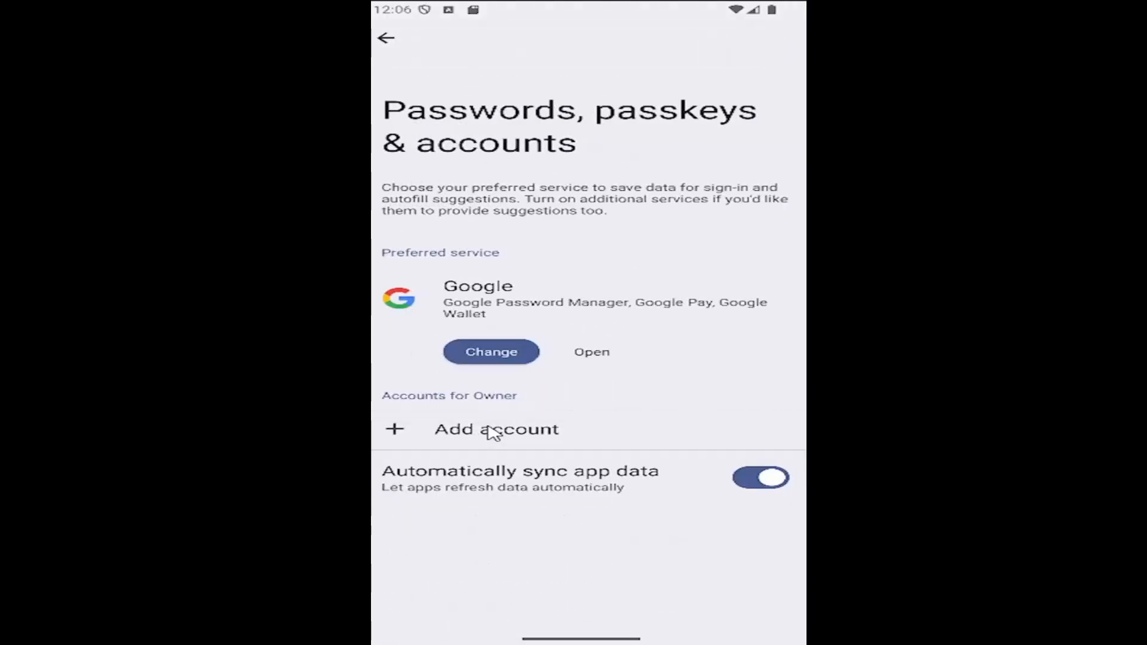
mouse_move(497, 514)
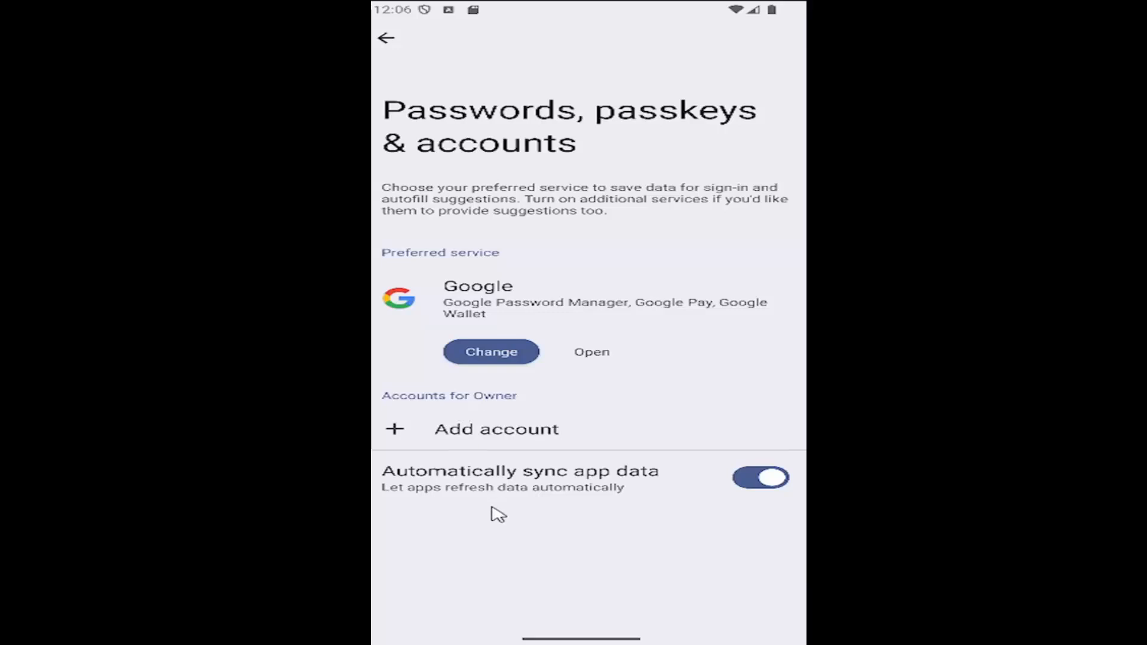
mouse_move(516, 502)
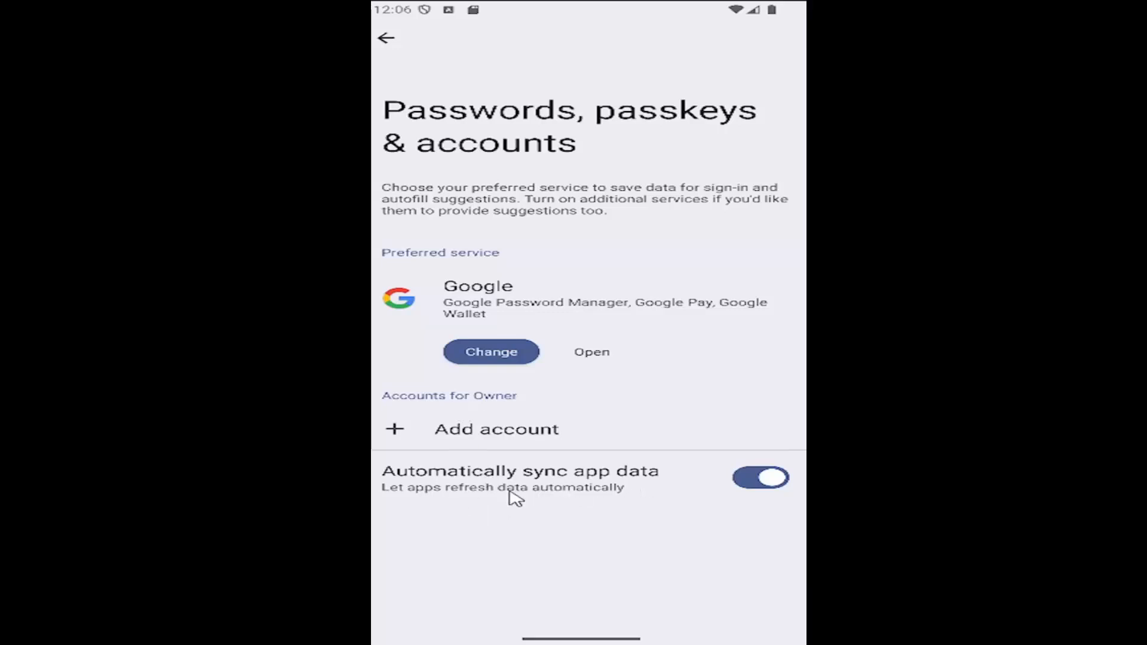
mouse_move(560, 499)
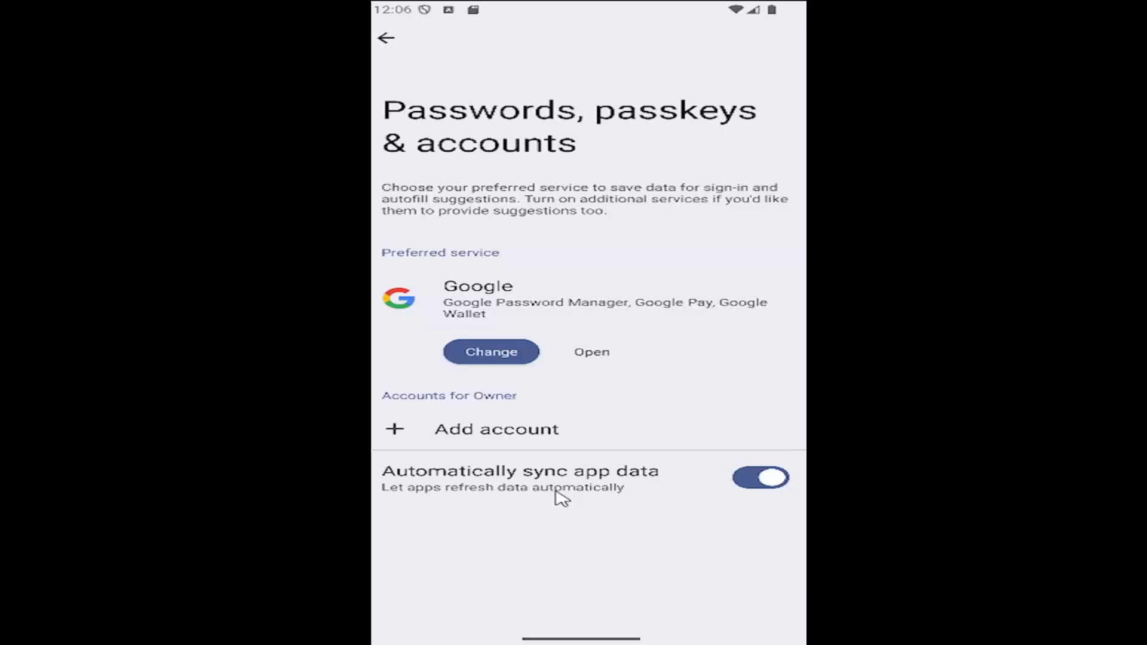
Step: Toggle 'Automatically sync app data' off to bring up the confirmation prompt
left_click(760, 477)
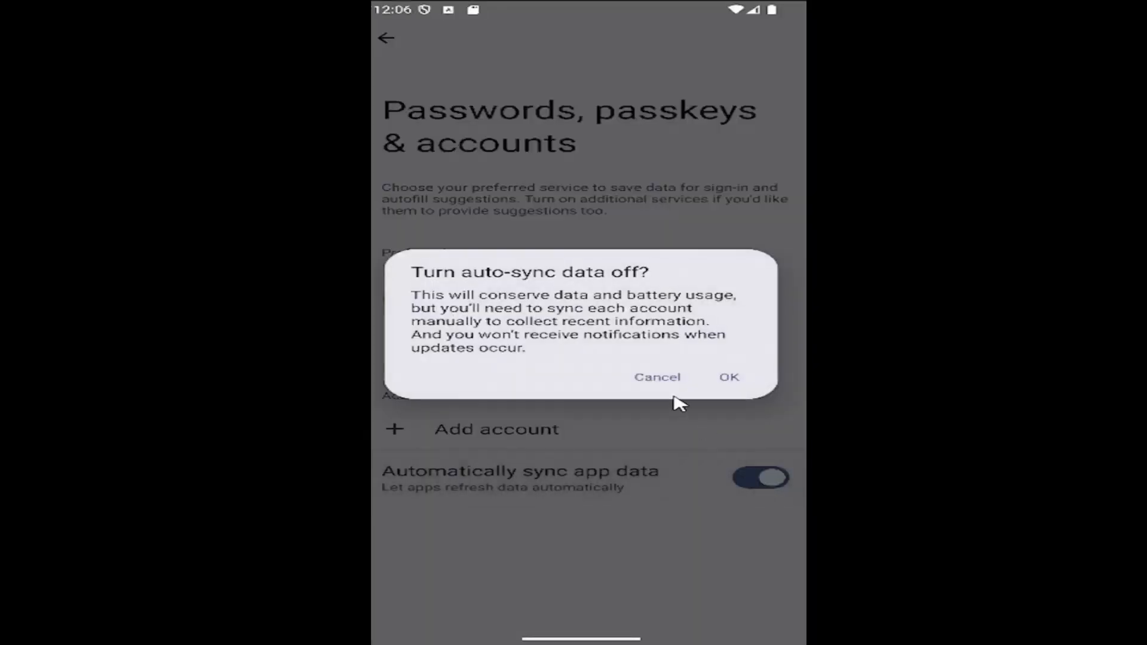
mouse_move(453, 280)
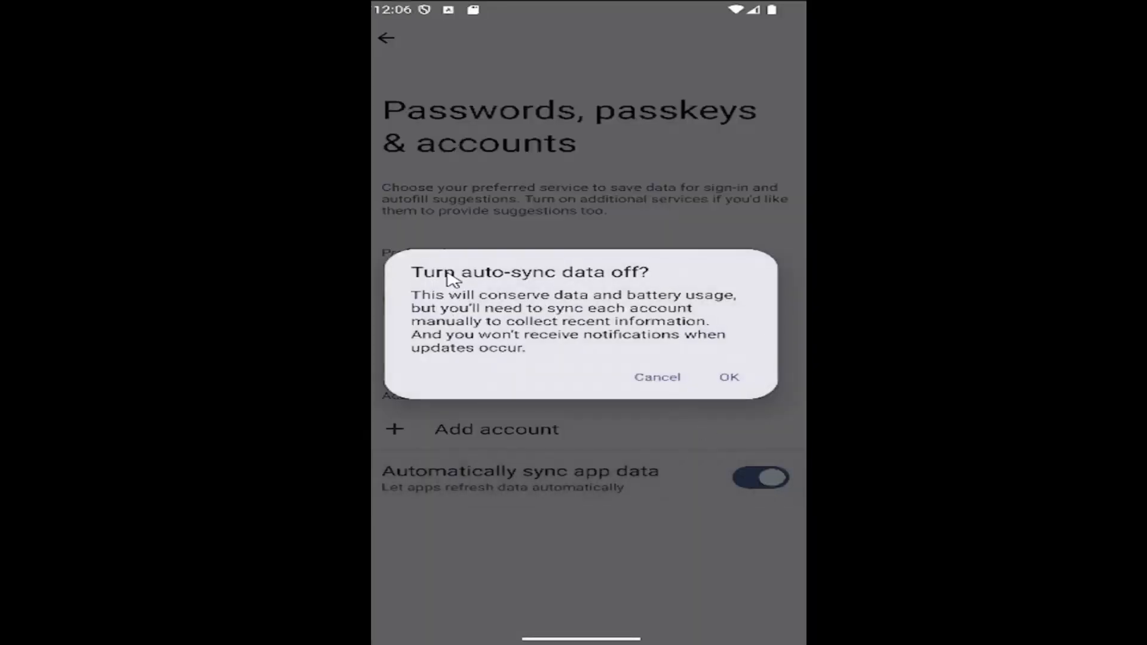
mouse_move(498, 316)
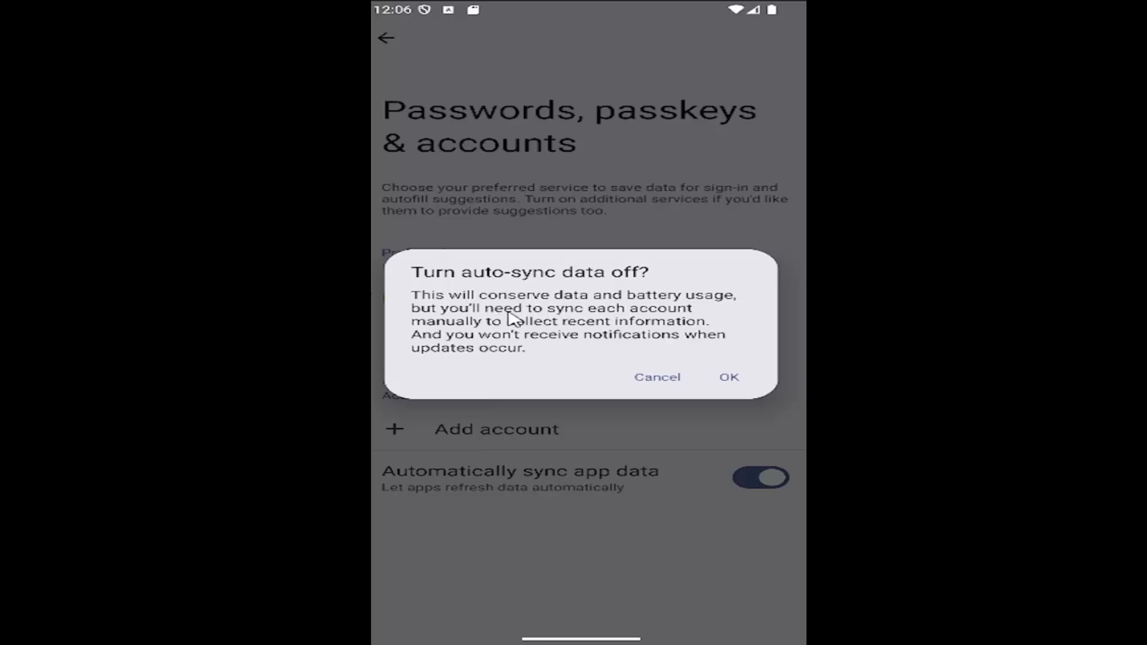
mouse_move(479, 328)
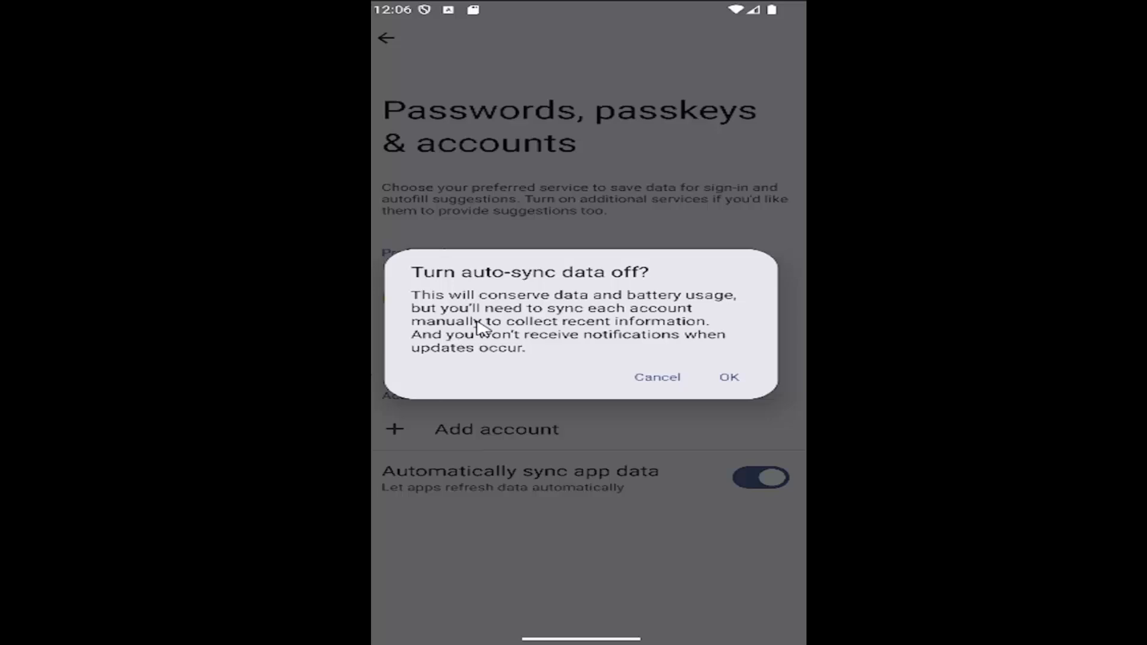
mouse_move(622, 353)
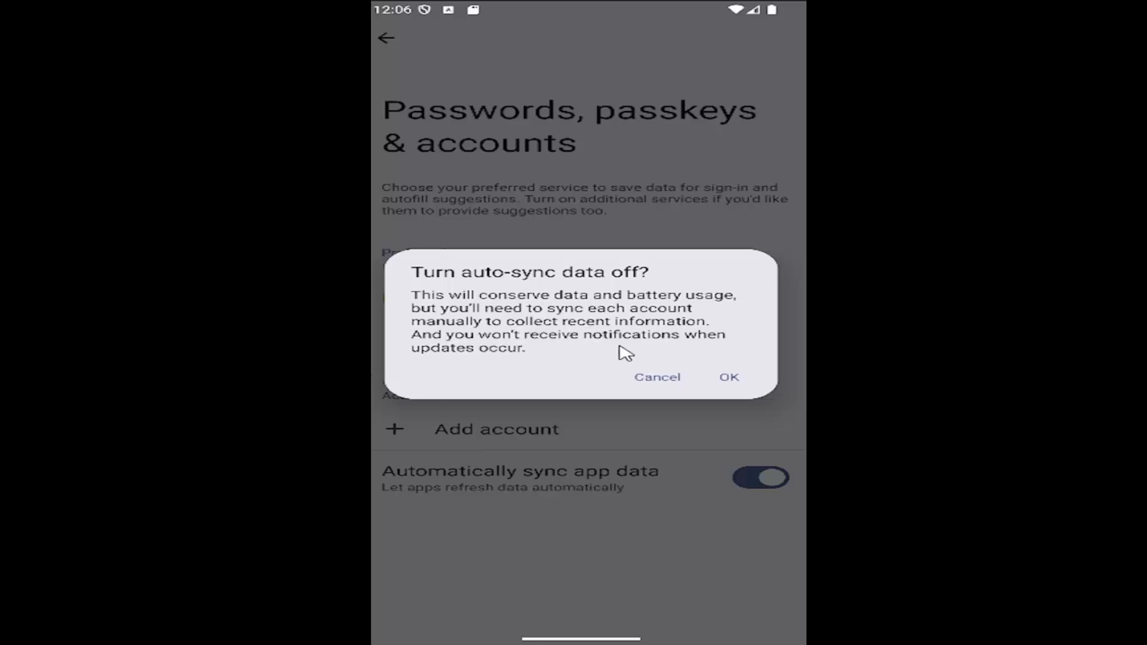
mouse_move(495, 360)
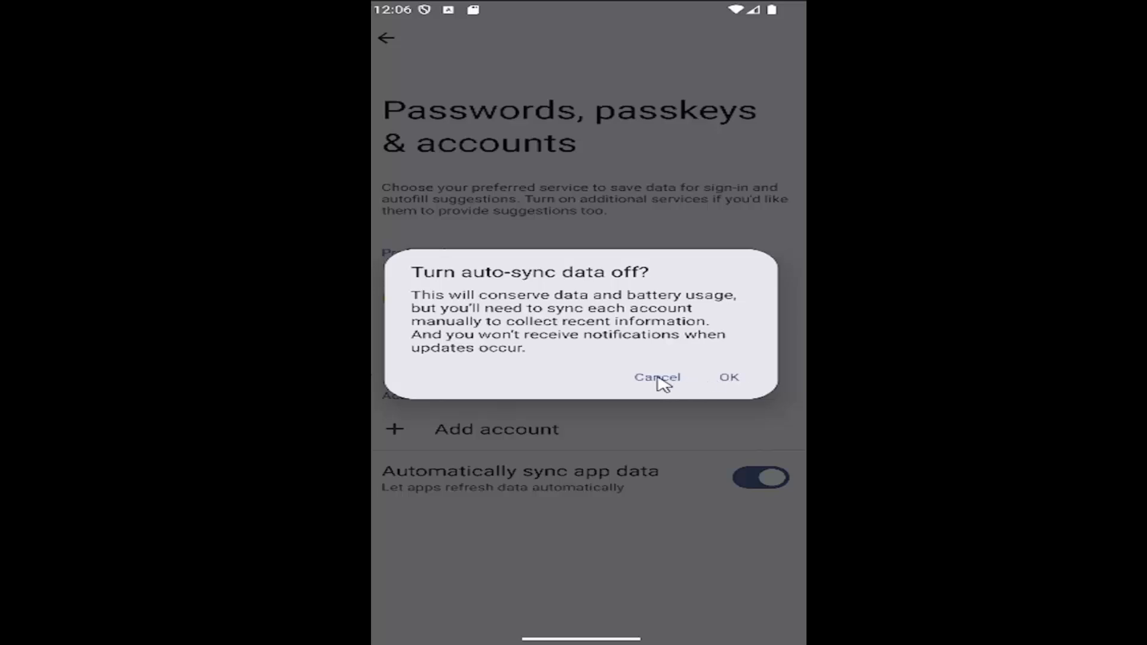
Step: Cancel the 'Turn auto-sync data off?' dialog so syncing stays on
left_click(656, 377)
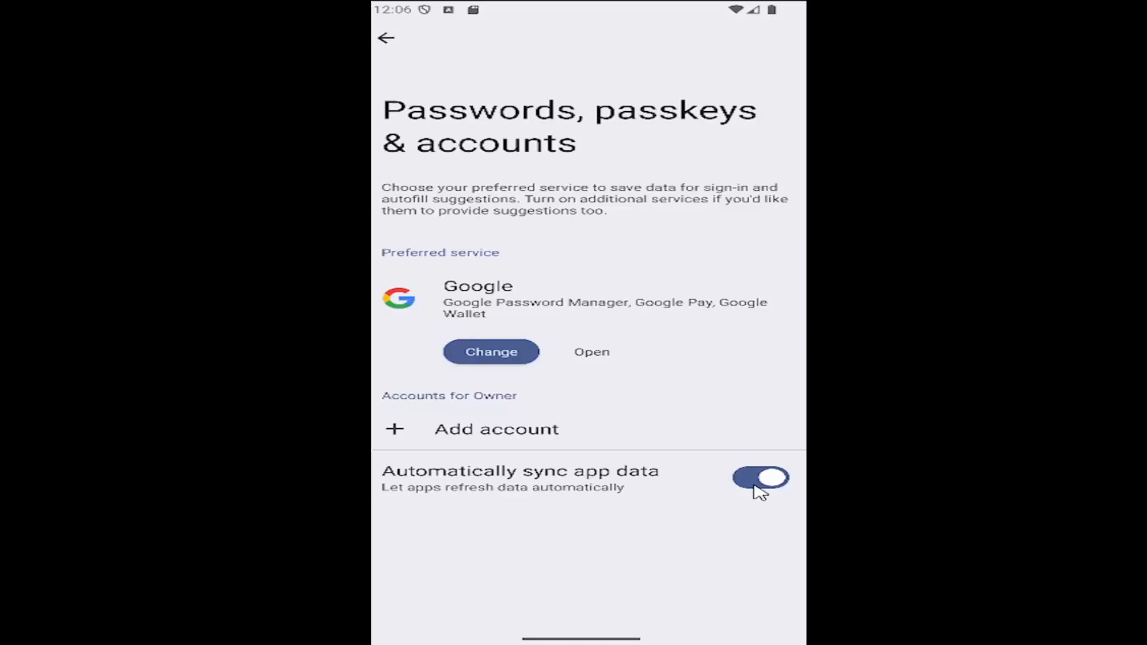
mouse_move(538, 557)
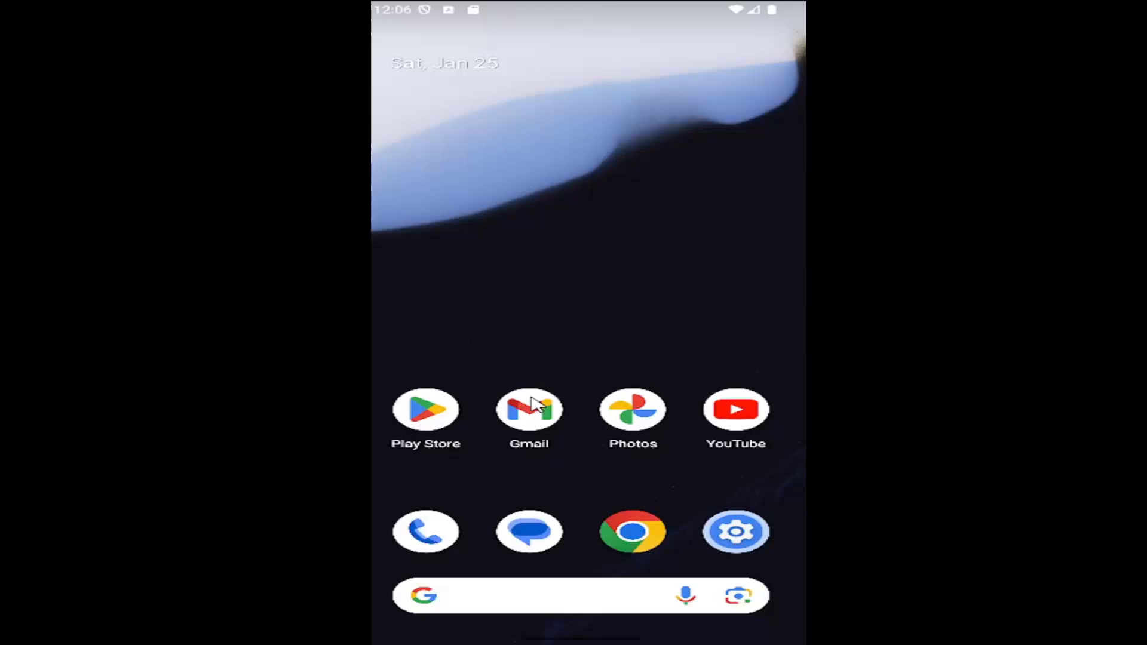
mouse_move(538, 406)
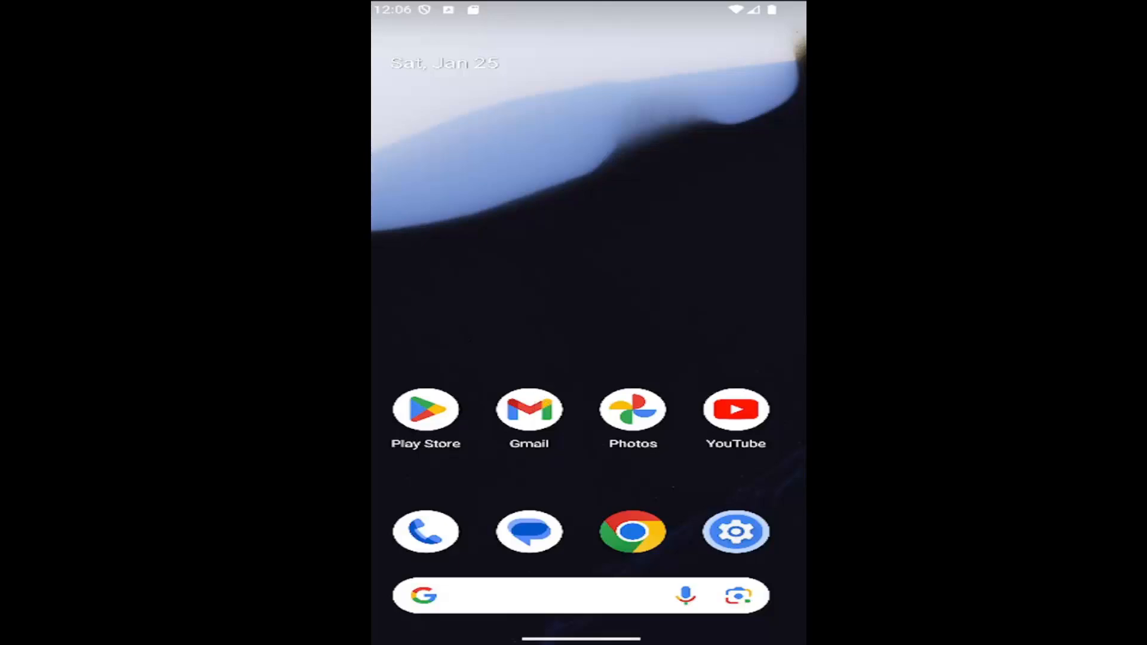